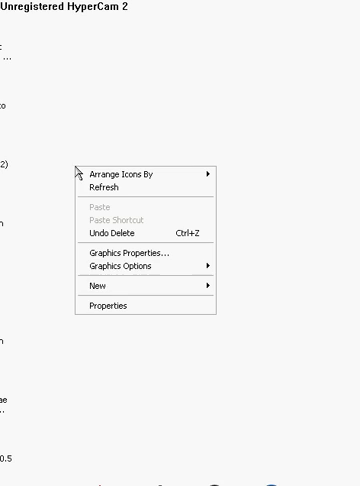
- Create a new zip archive, 'New WinRAR ZIP archive (2)', on the desktop and select it
click(98, 288)
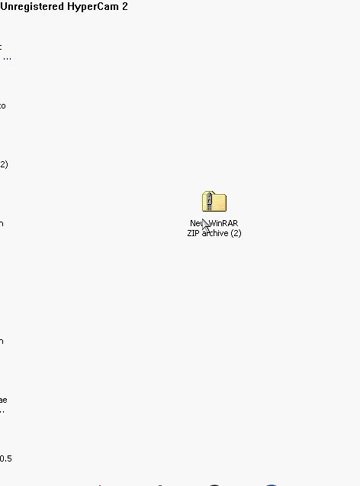
right_click(205, 196)
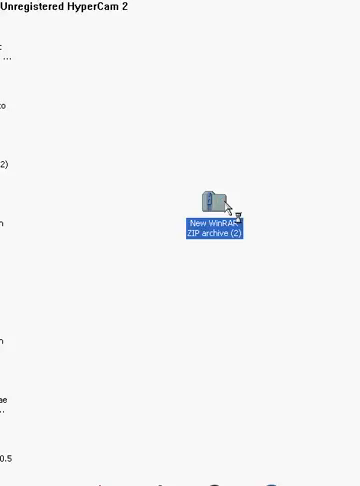
- Open 'New WinRAR ZIP archive (2)', place the Pixia file inside, and close the window
double_click(215, 195)
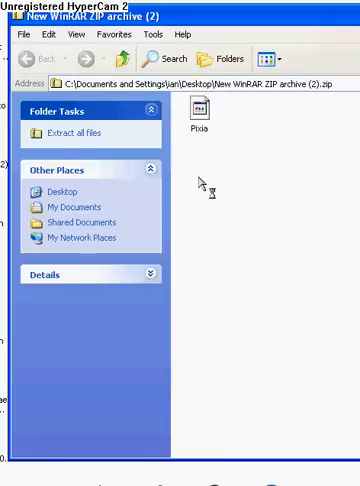
click(206, 114)
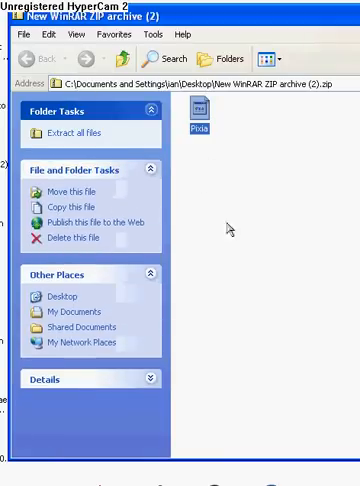
click(18, 33)
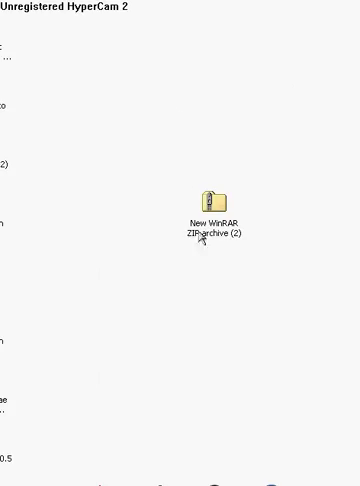
click(207, 197)
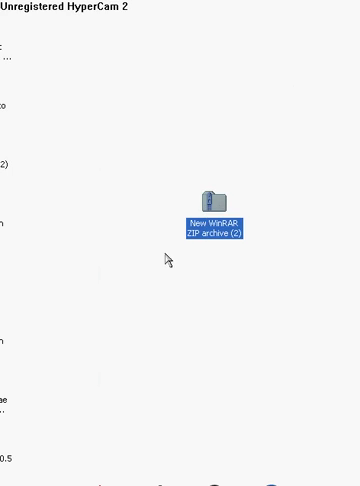
double_click(216, 196)
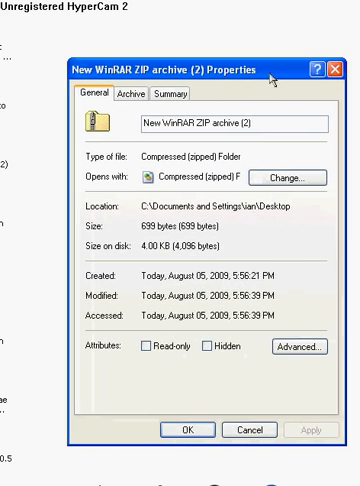
click(206, 429)
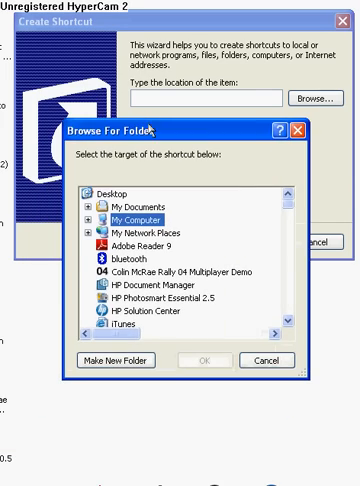
- Create a desktop shortcut targeting 'New WinRAR ZIP archive (2)'
click(106, 193)
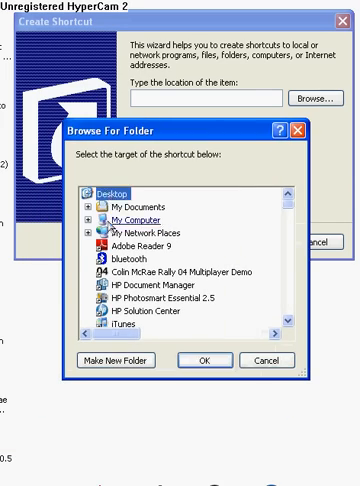
scroll(down, 3)
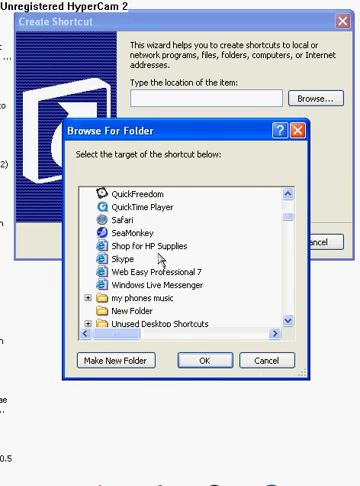
scroll(down, 3)
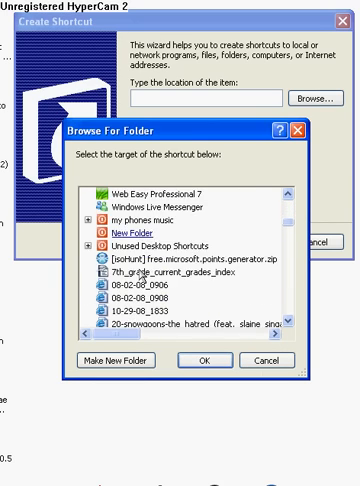
scroll(down, 3)
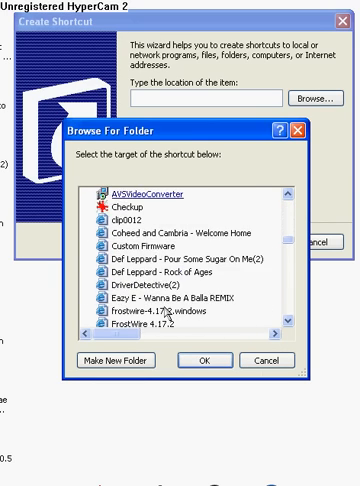
scroll(down, 3)
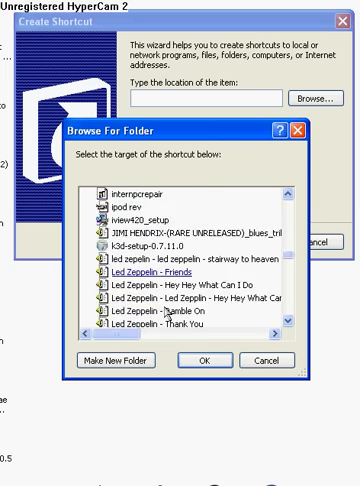
scroll(down, 3)
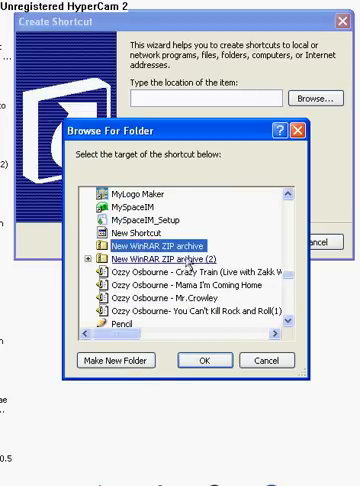
click(221, 359)
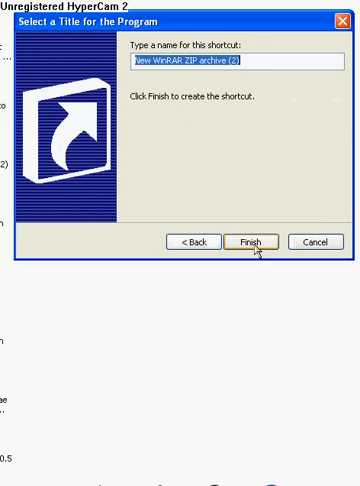
click(248, 238)
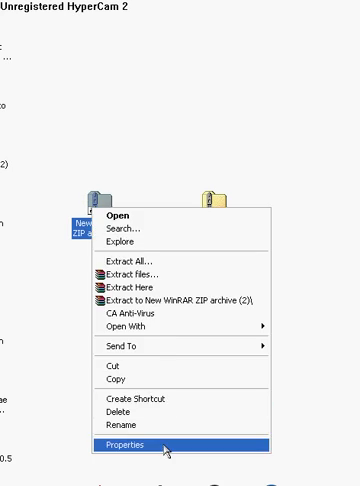
- Rename the zip archive's desktop shortcut to 'internet explorer'
click(122, 444)
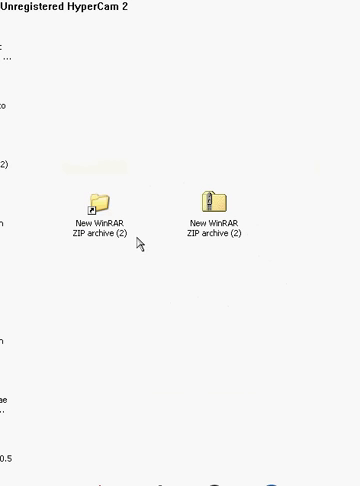
right_click(94, 198)
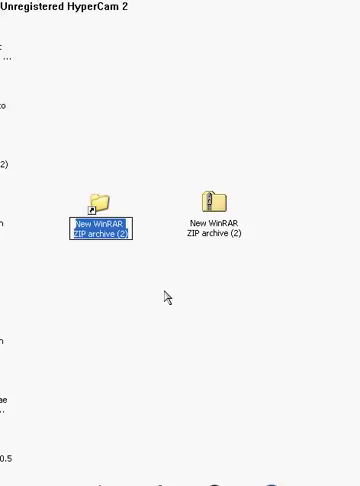
text(u)
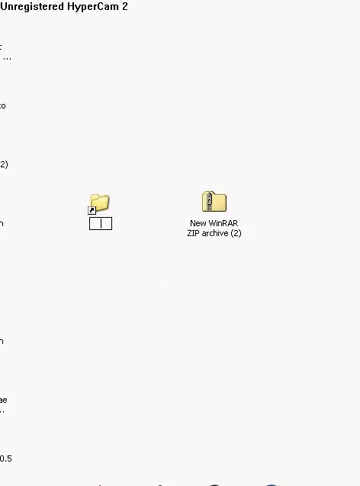
text(interl)
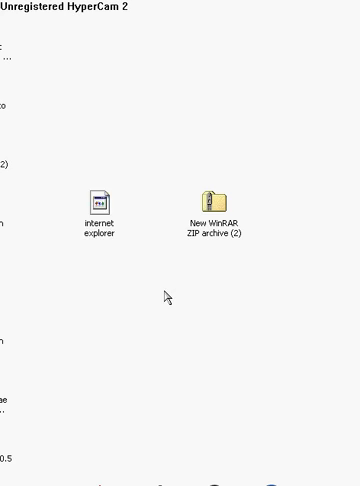
- Change the 'internet explorer' shortcut's icon to the Internet Explorer icon
right_click(101, 200)
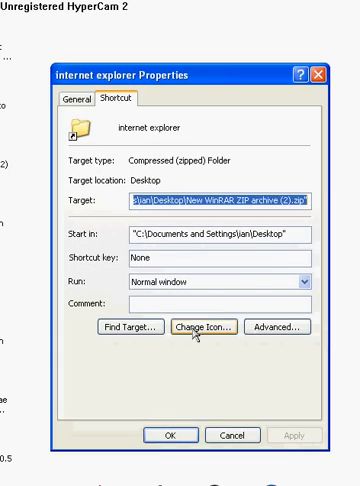
click(208, 327)
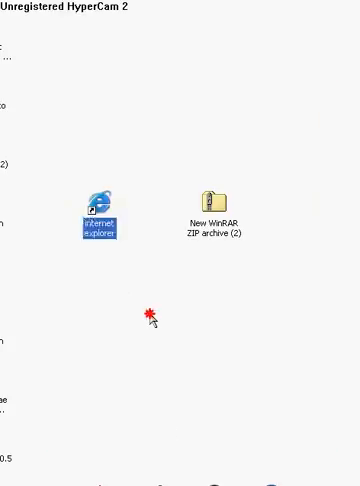
mouse_move(109, 203)
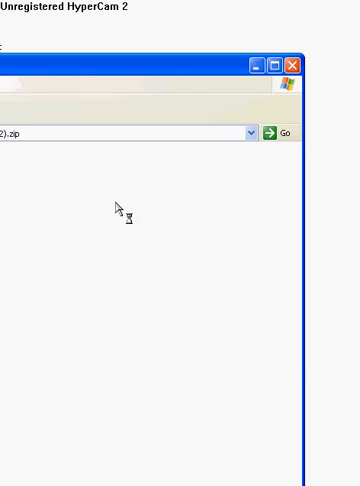
mouse_move(78, 72)
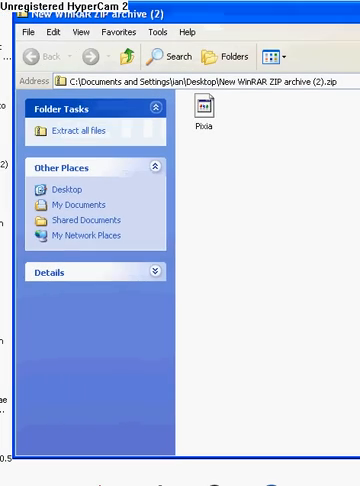
- Add a password to the zip archive and close its window
click(206, 110)
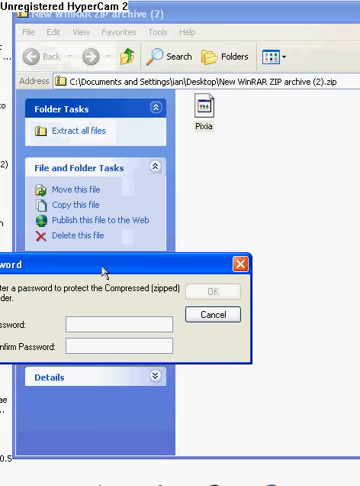
text(•)
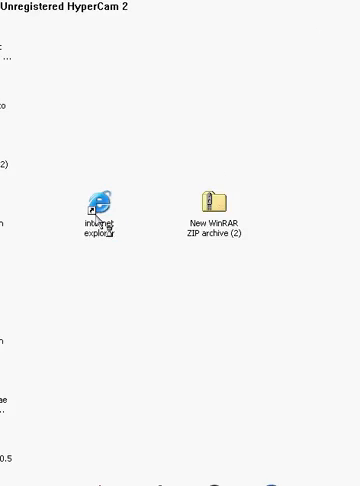
- Open the archive via the 'internet explorer' shortcut, try Pixia, and cancel the password prompt
double_click(211, 194)
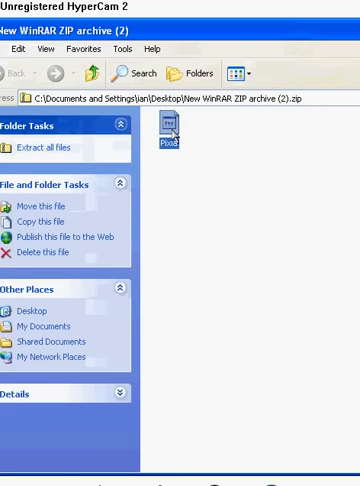
double_click(173, 135)
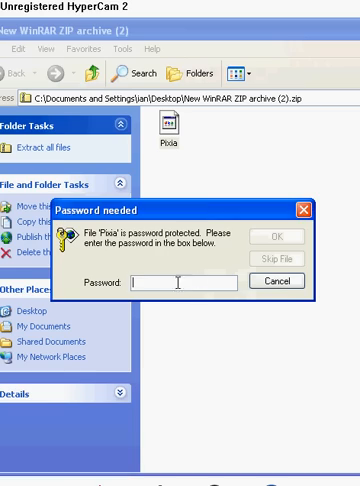
click(287, 280)
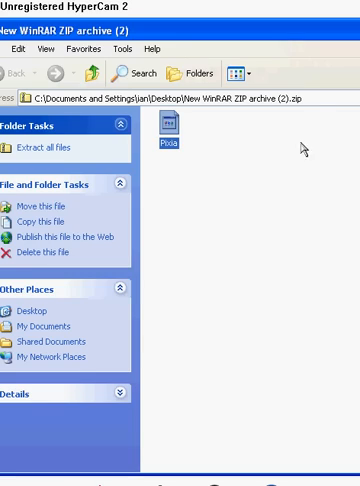